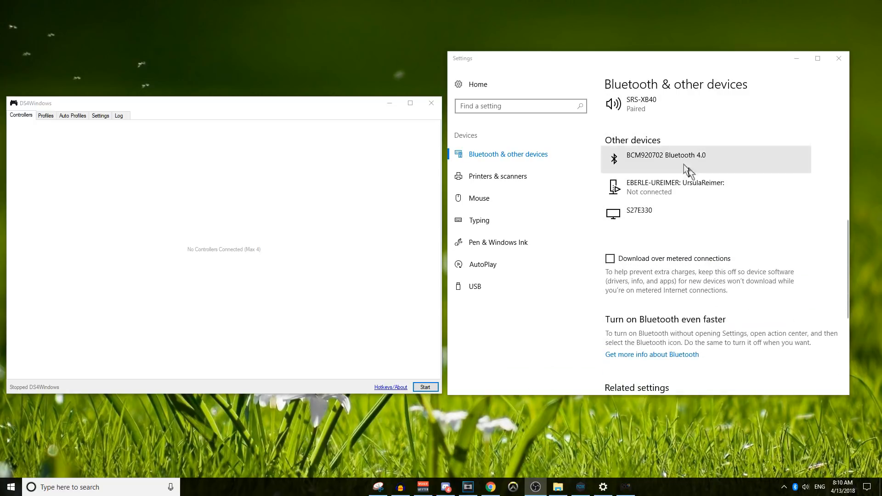
mouse_move(428, 257)
text(bluetooth)
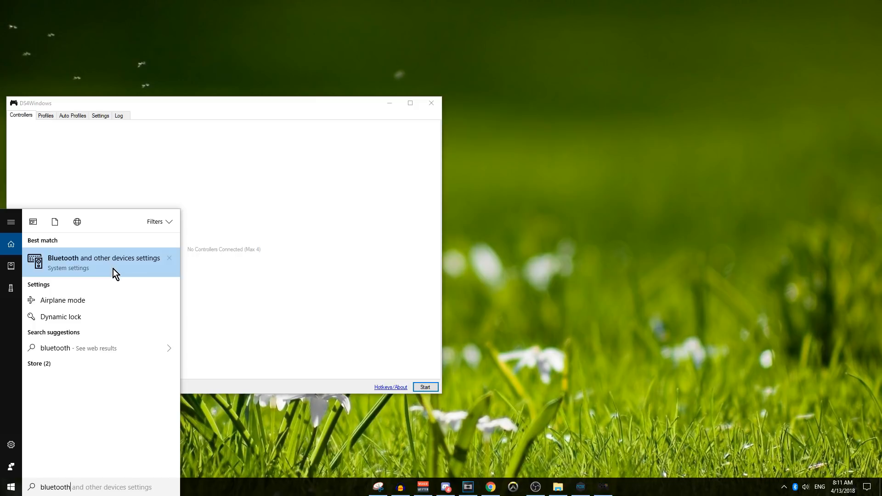
- Add and pair the new Bluetooth device from Bluetooth and other devices settings
click(103, 263)
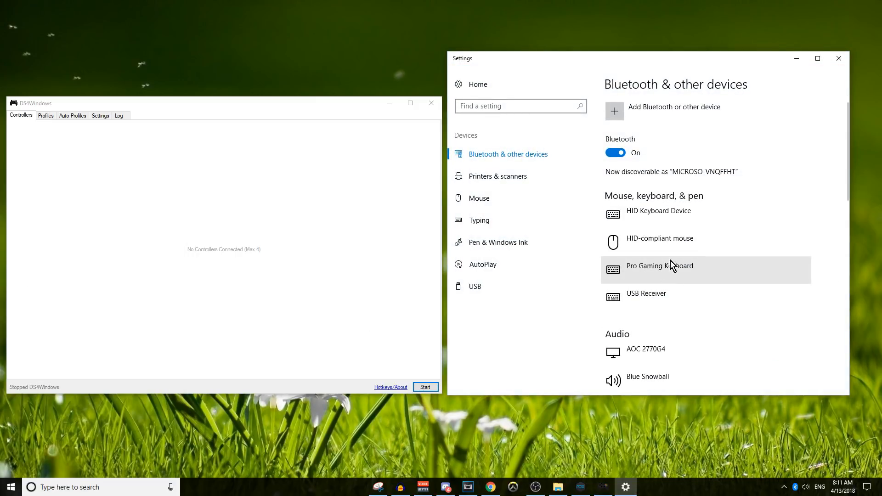
mouse_move(658, 117)
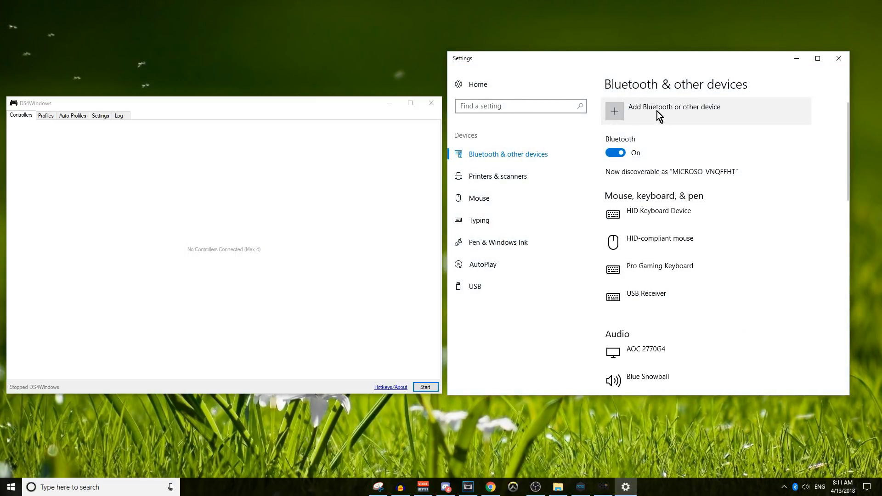
click(674, 111)
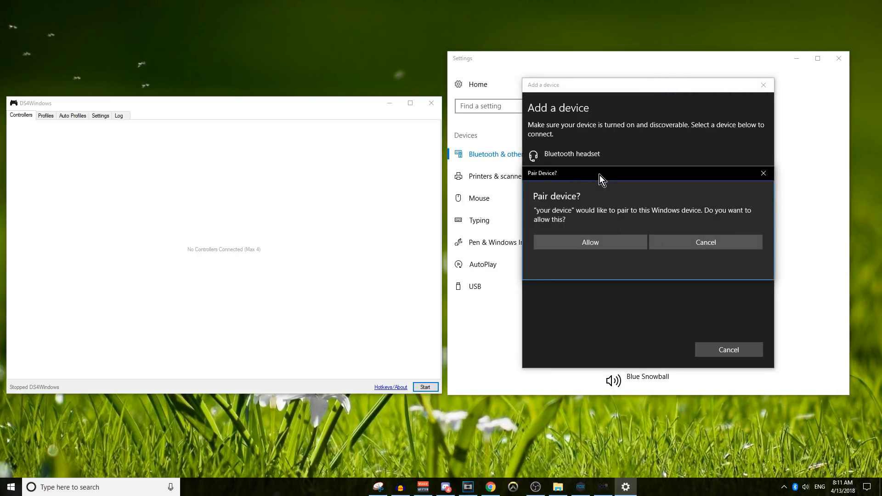
mouse_move(577, 189)
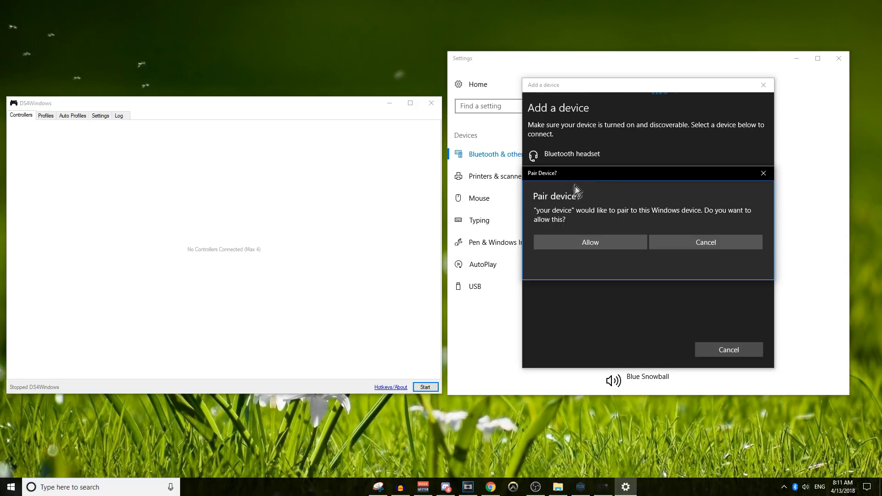
mouse_move(596, 228)
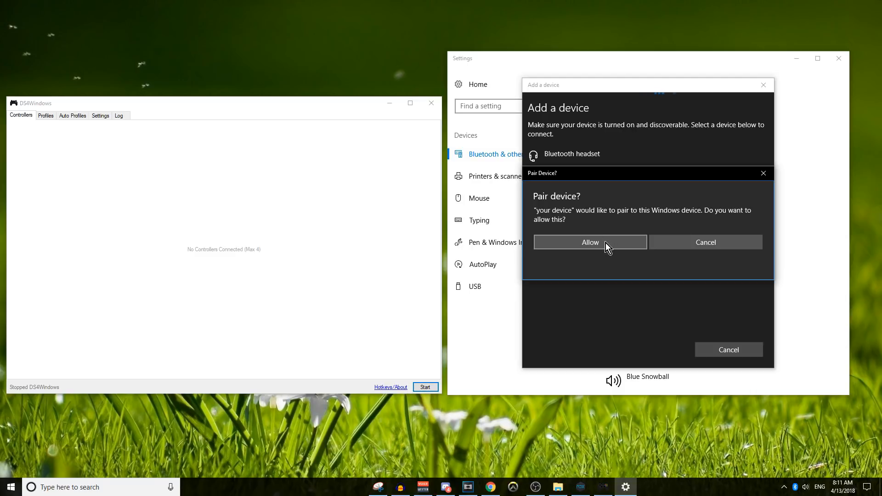
click(590, 242)
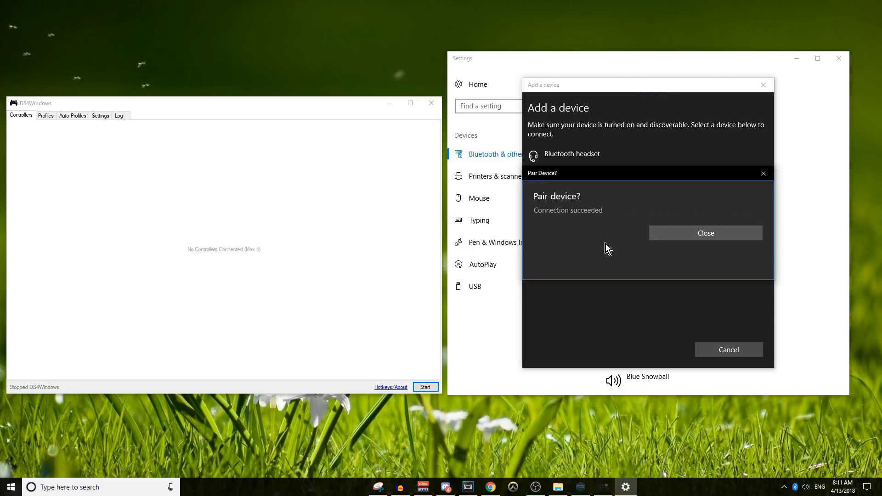
click(706, 233)
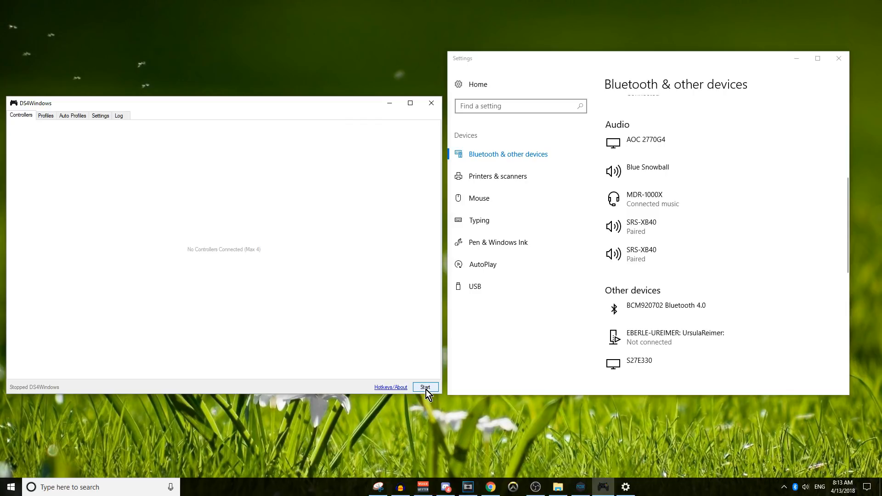
- Start DS4Windows and check the Wireless Controller shows as Connected in Settings
click(426, 387)
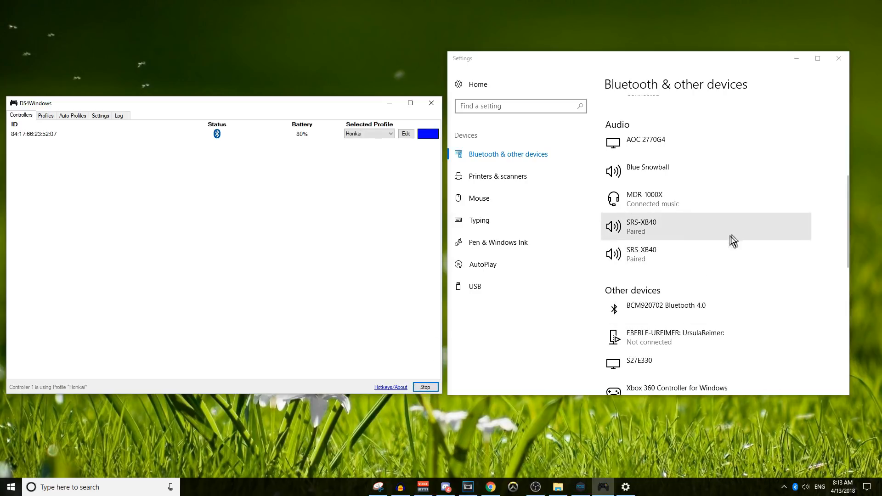
scroll(down, 3)
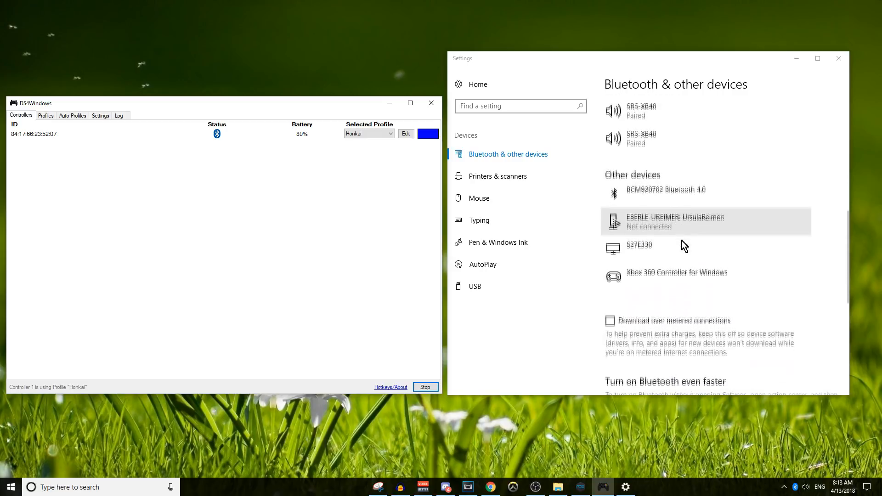
click(677, 273)
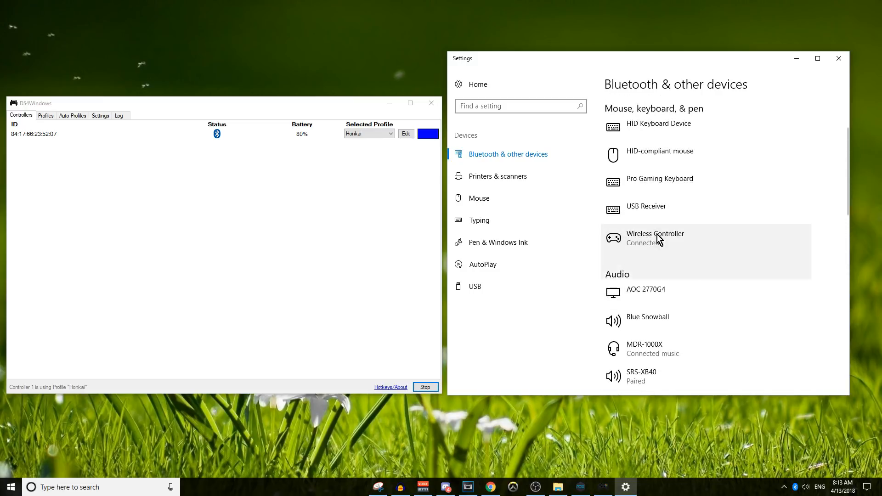
click(655, 238)
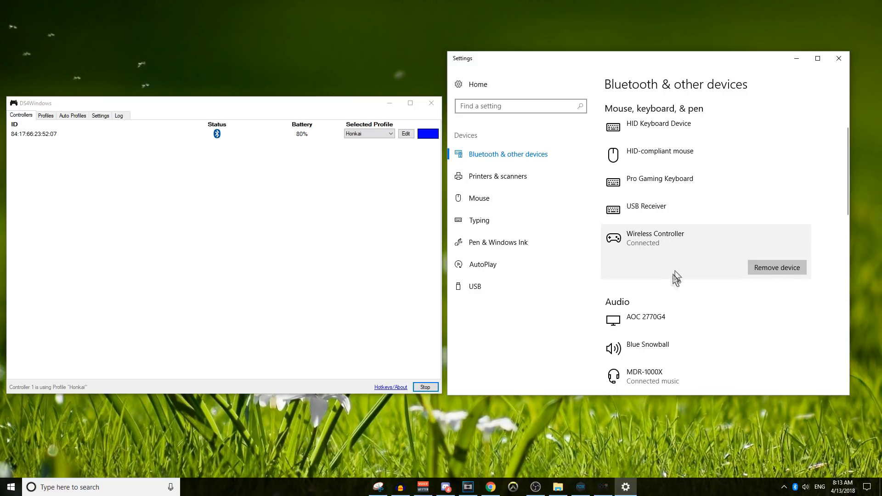
scroll(down, 3)
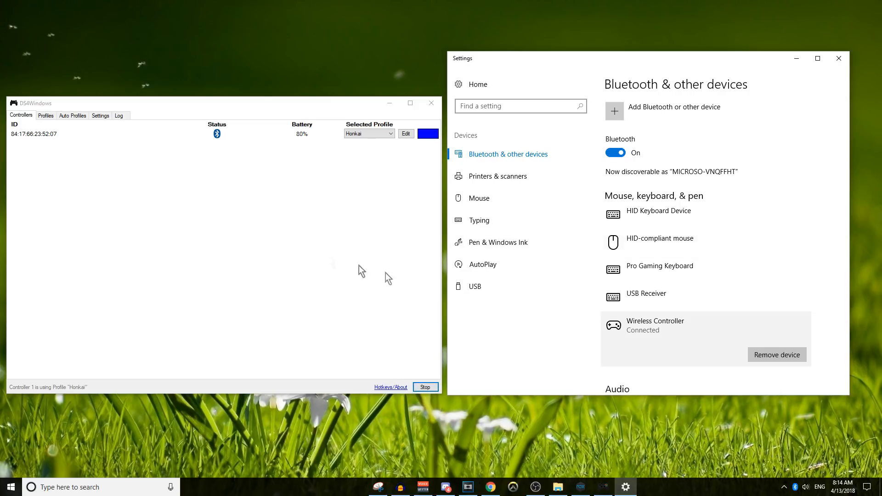
mouse_move(359, 219)
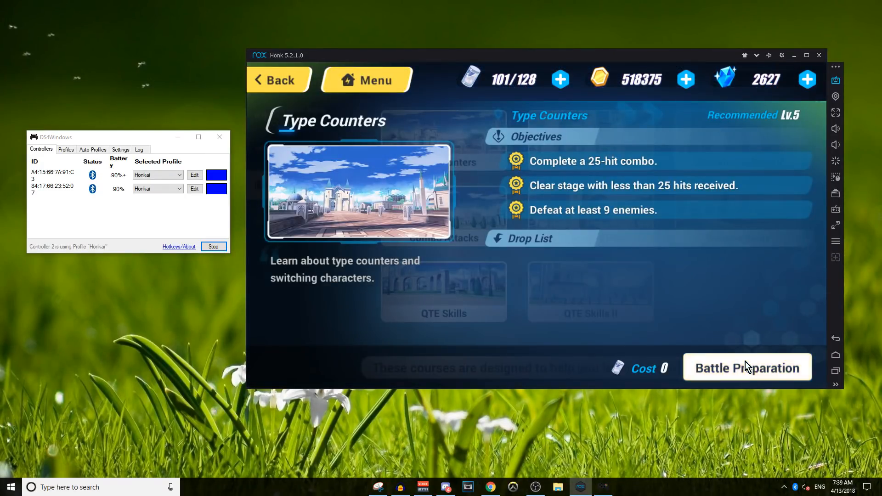
- Start the Type Counters battle and open Nox's keyboard control mappings
click(747, 367)
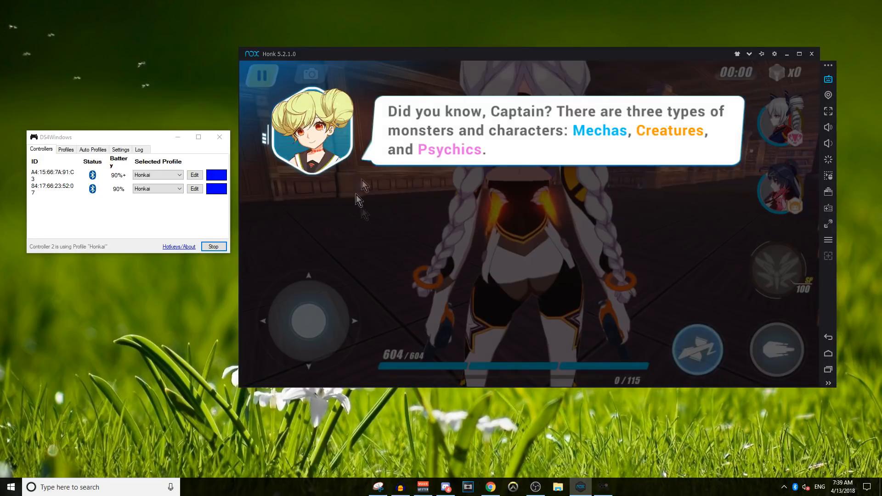
mouse_move(716, 278)
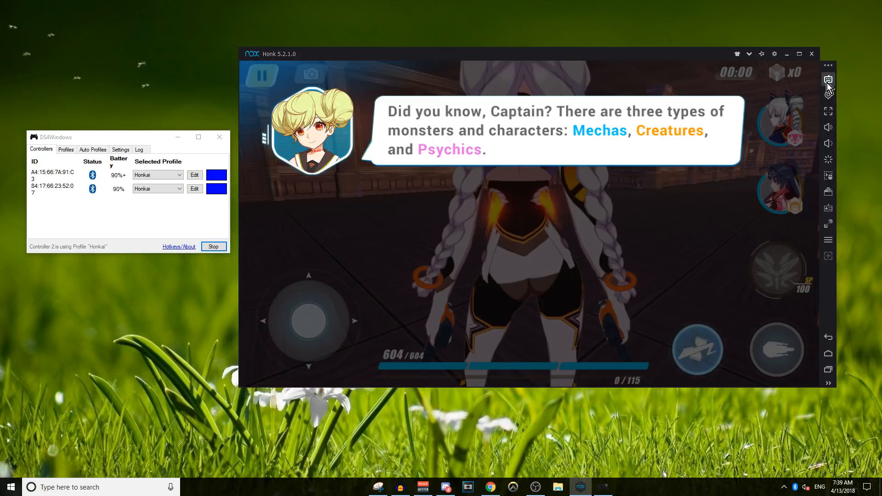
click(827, 79)
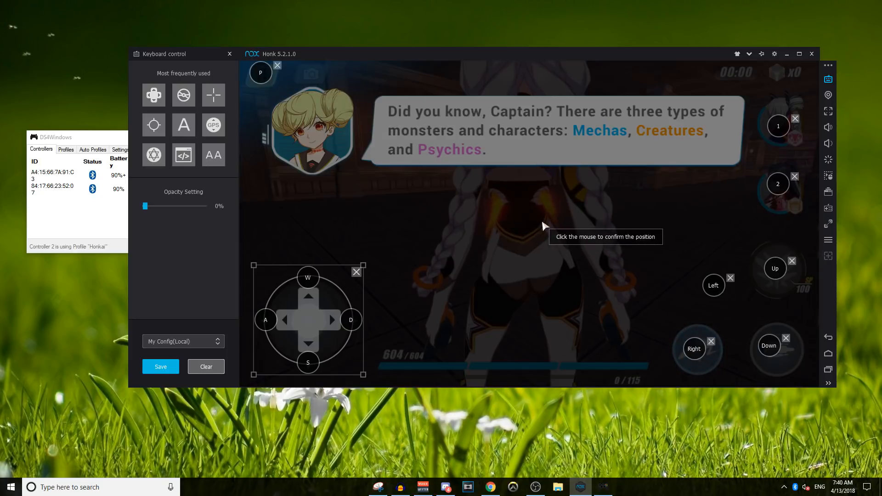
- Add an L key button at the game centre and place the WASD pad over the joystick
click(540, 228)
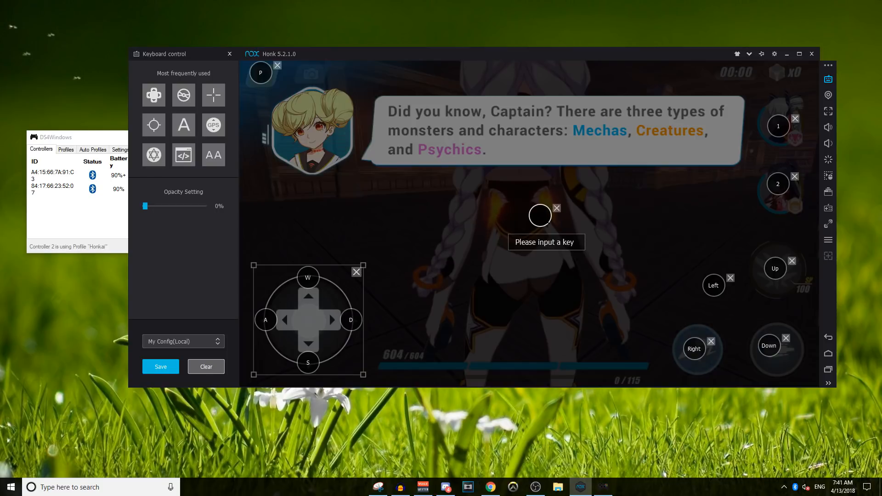
key(L)
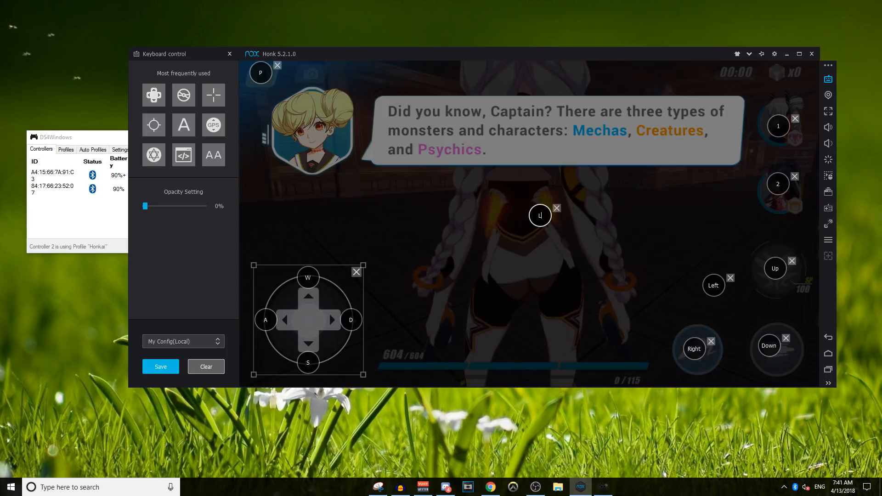
mouse_move(154, 95)
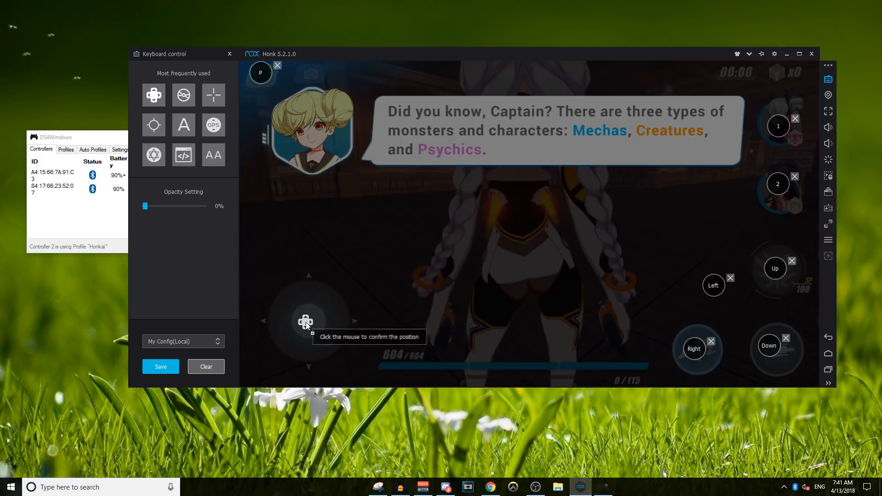
click(306, 322)
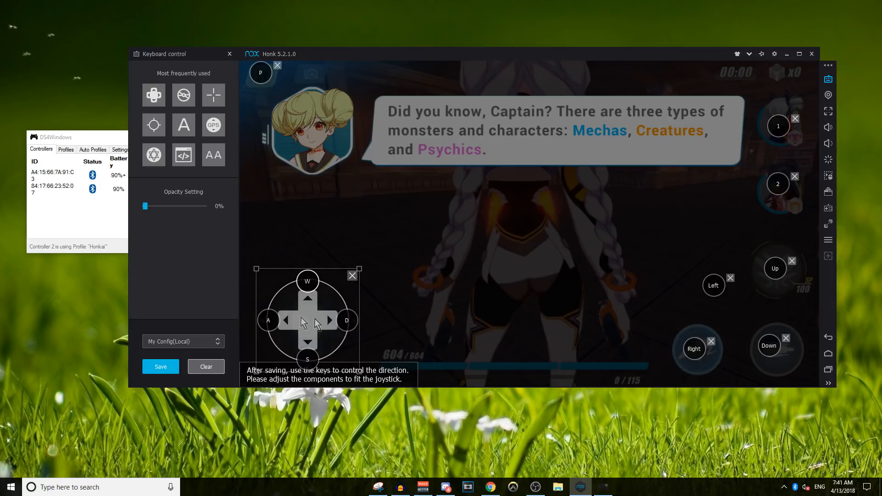
mouse_move(263, 291)
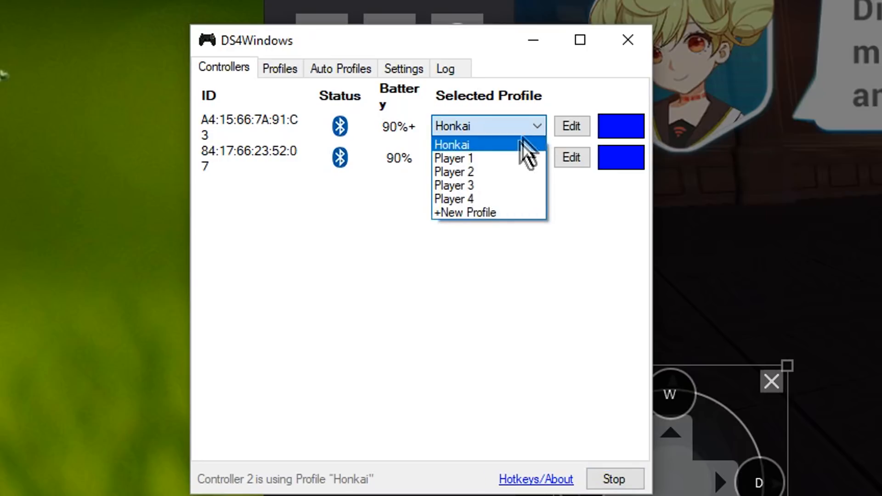
mouse_move(478, 213)
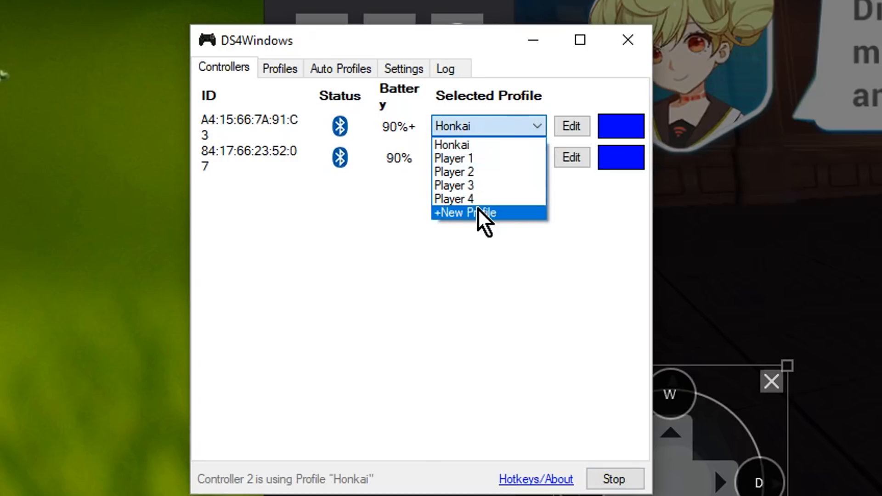
- Choose +New Profile from controller 1's Selected Profile dropdown
click(464, 213)
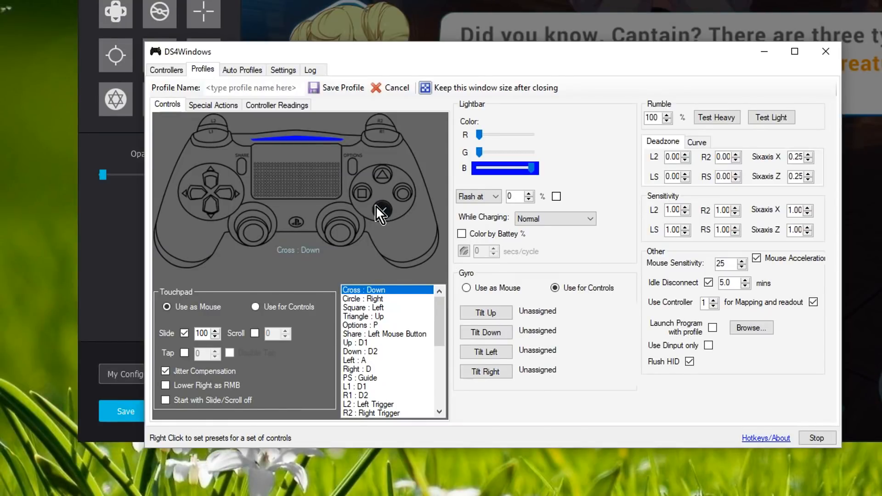
click(381, 176)
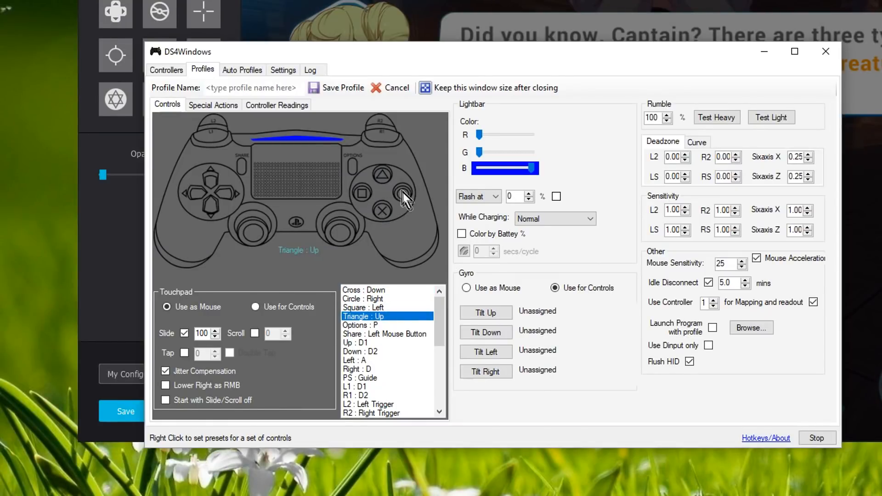
click(363, 298)
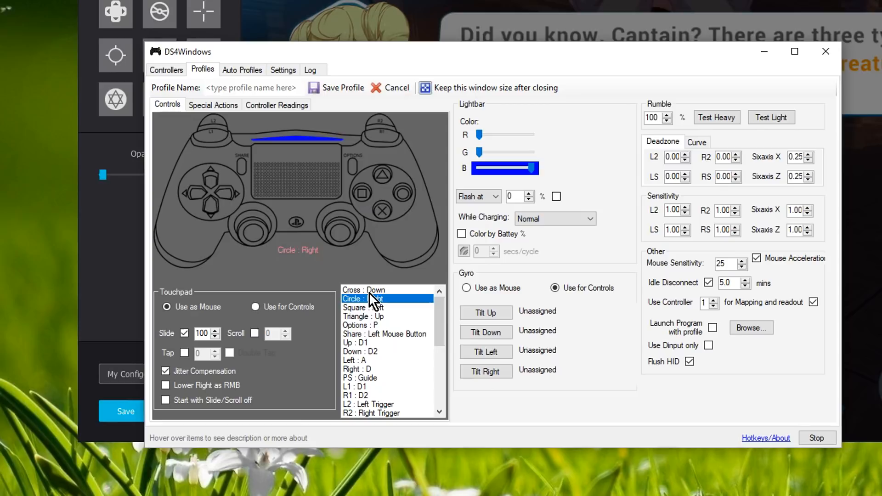
click(364, 290)
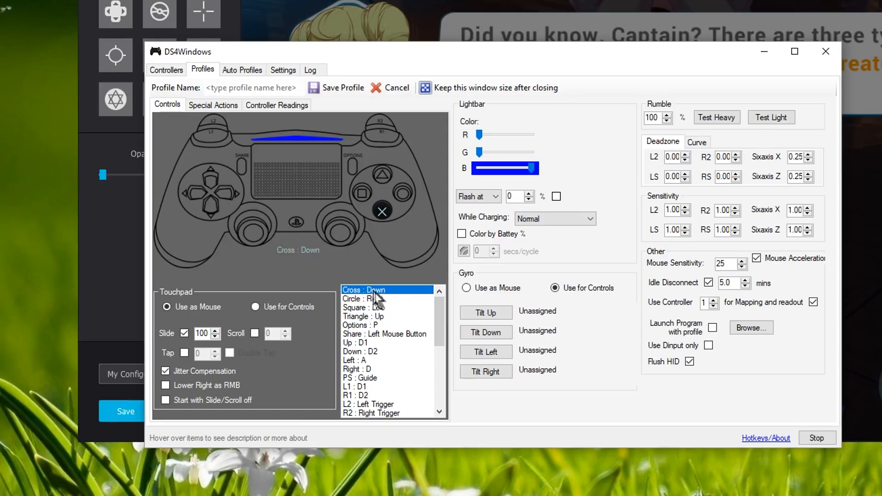
click(364, 290)
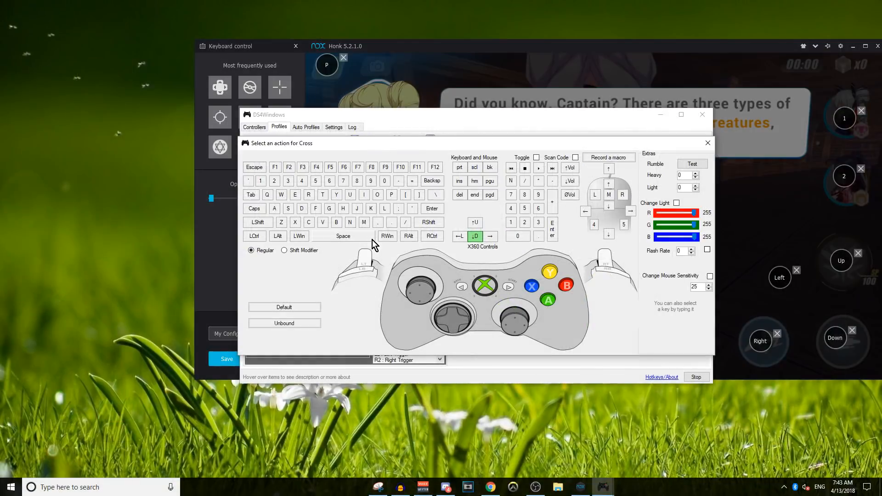
mouse_move(464, 239)
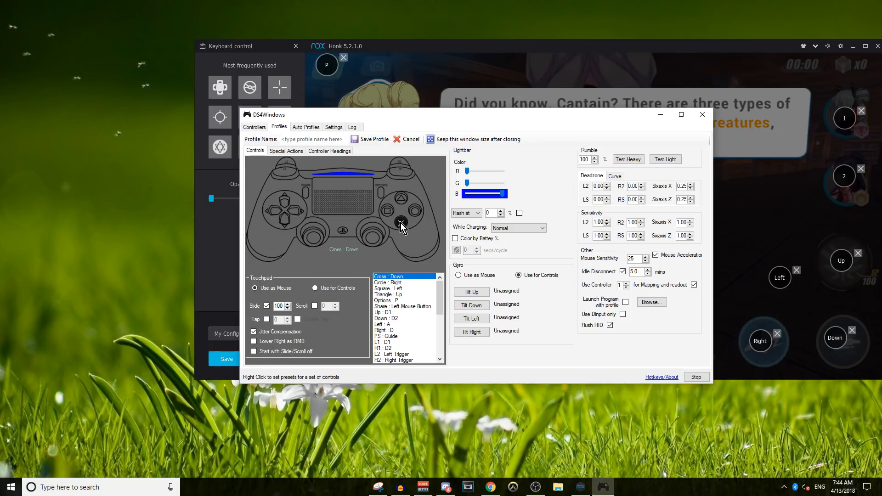
mouse_move(395, 288)
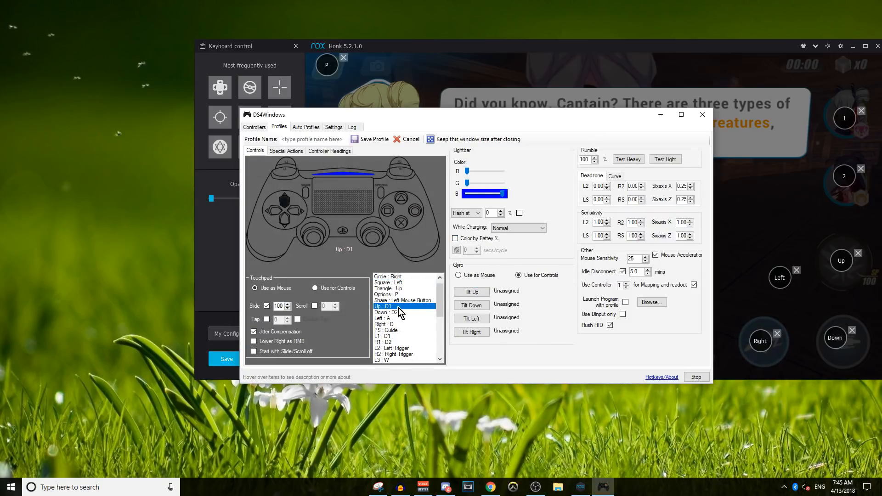
click(383, 318)
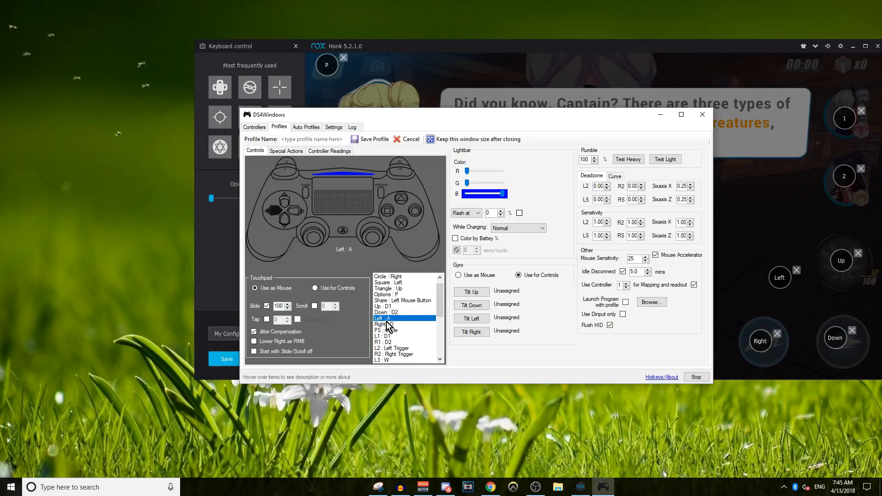
click(386, 312)
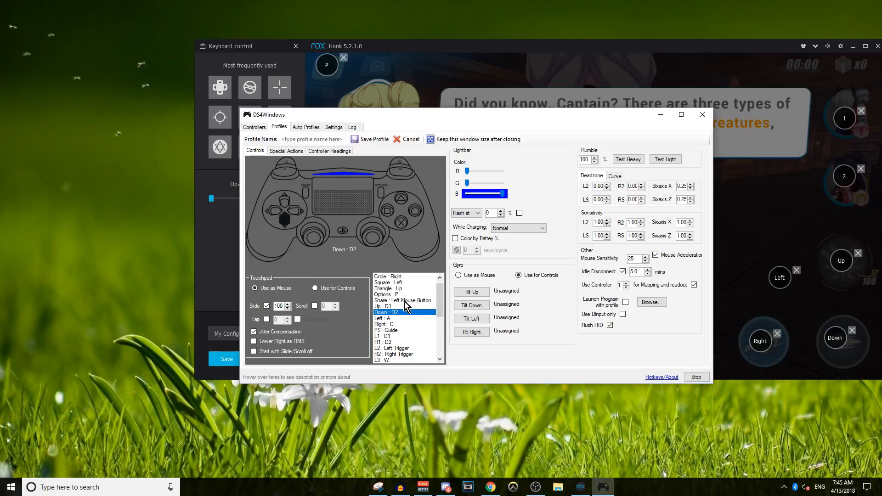
click(385, 307)
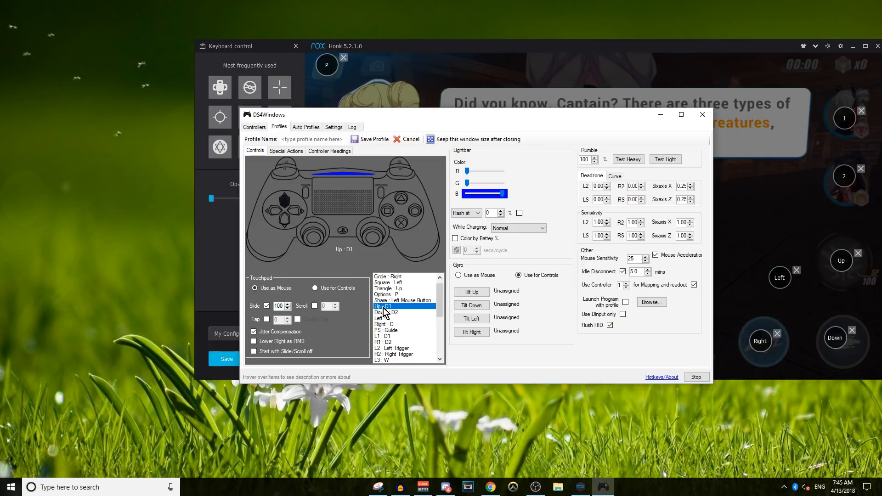
click(385, 312)
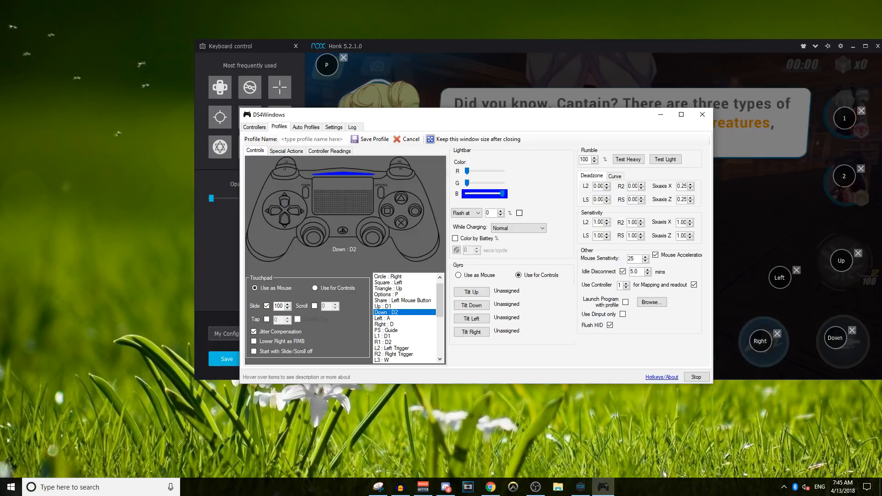
mouse_move(448, 323)
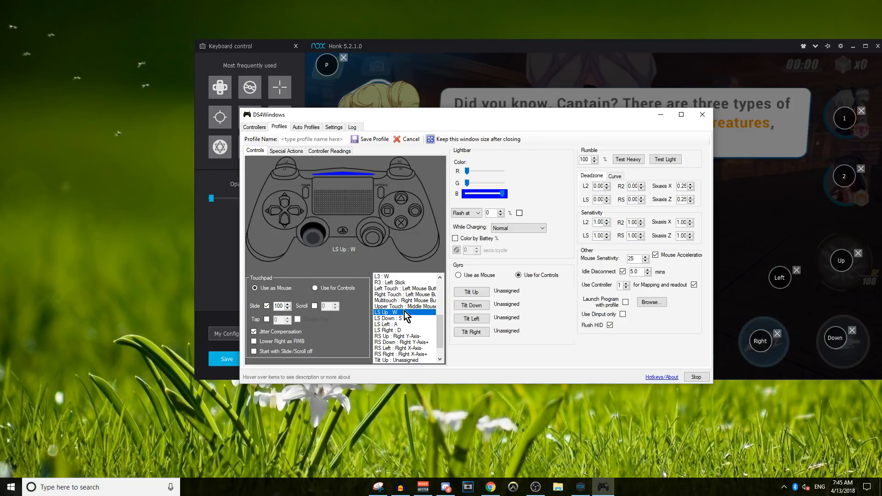
- Test the controller in Honkai and confirm the Visit Reward gifts
click(388, 318)
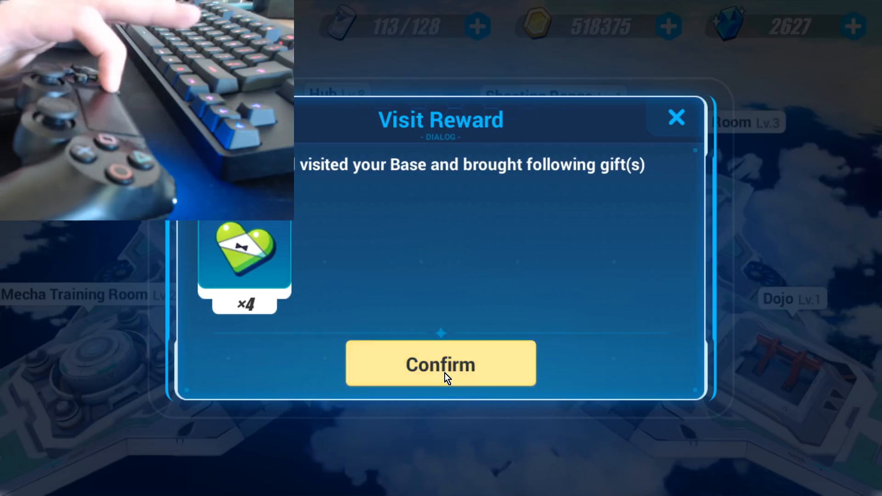
click(441, 374)
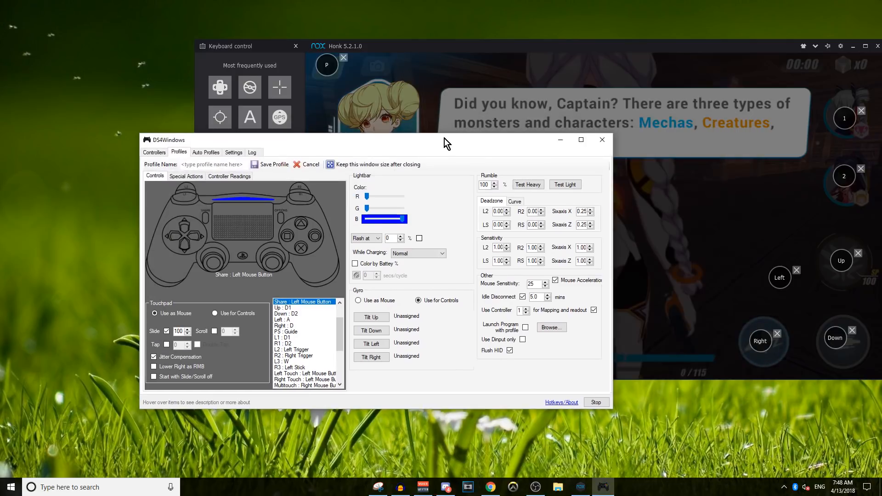
- Move the profile editor left, start Save Profile, and select the Profile Name box
drag(446, 140, 436, 148)
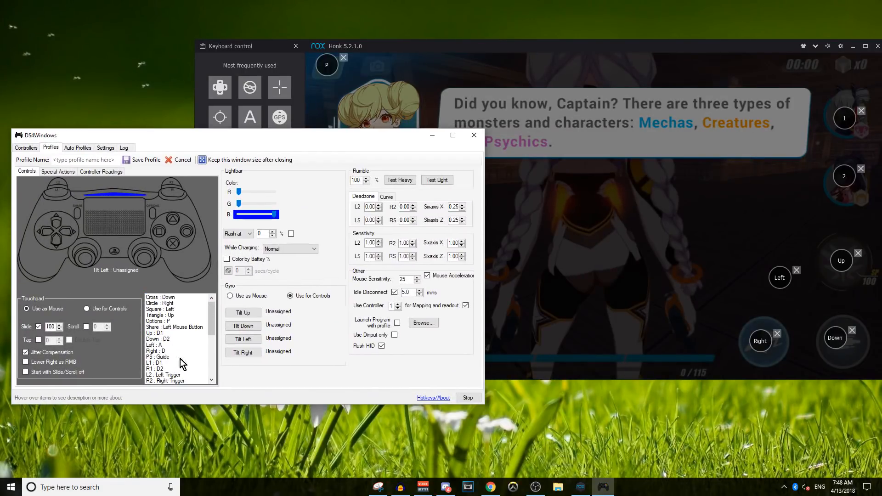
mouse_move(212, 322)
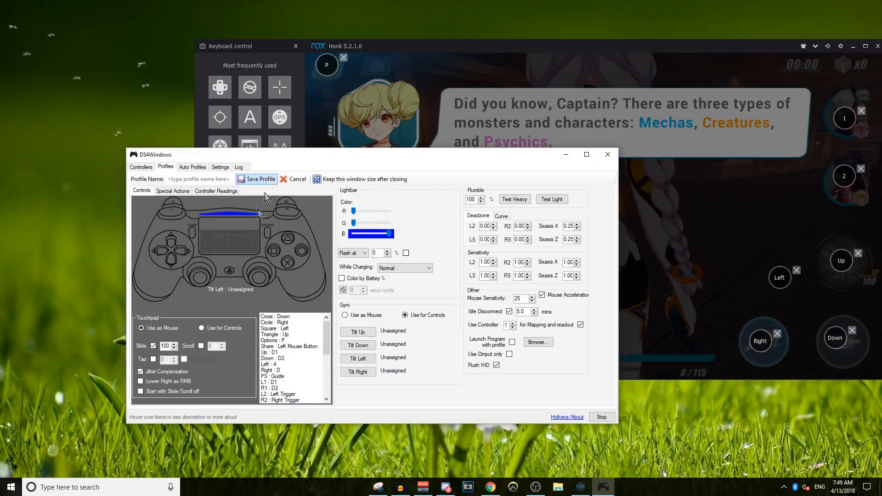
click(200, 179)
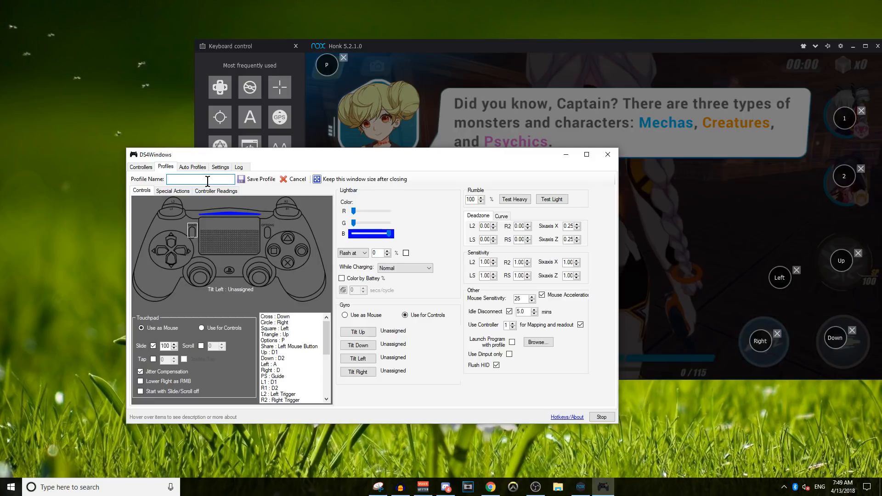
click(294, 179)
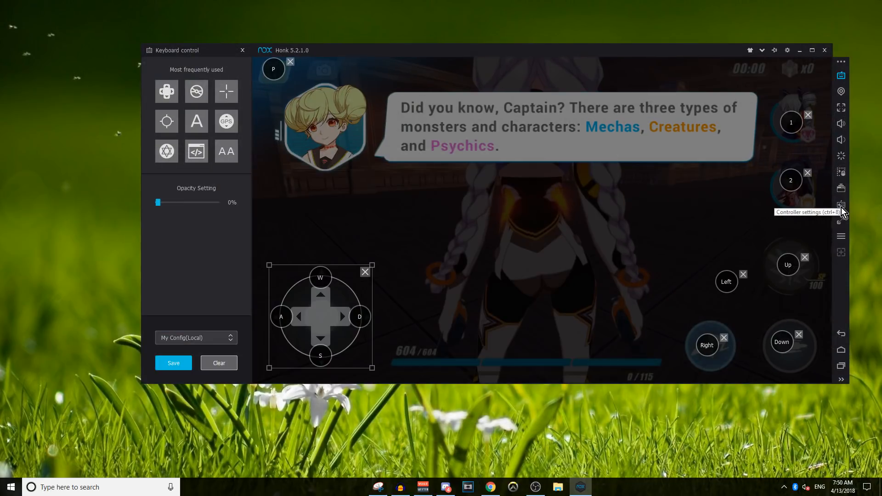
- Open Nox Controller settings and inspect the Classic mode device dropdown
click(841, 205)
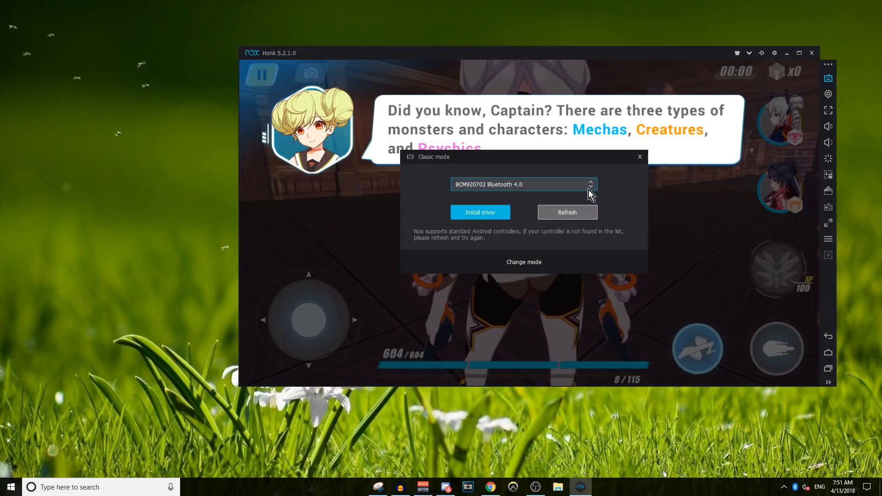
click(639, 156)
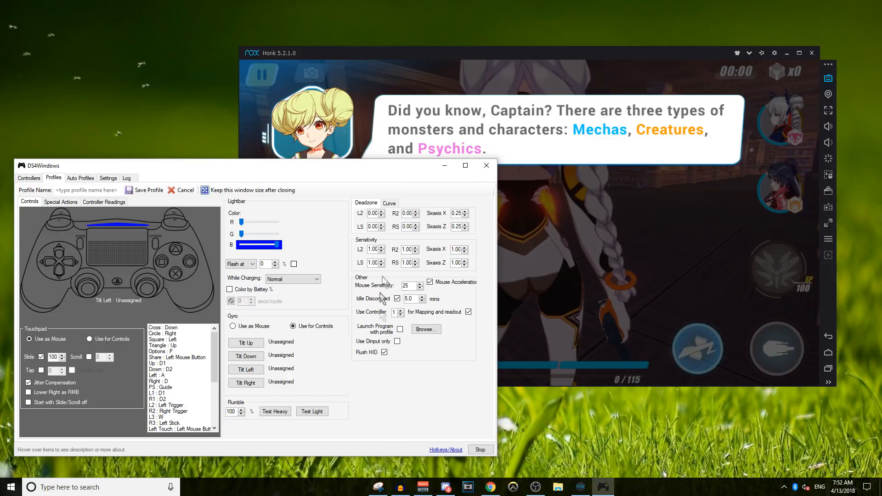
mouse_move(427, 317)
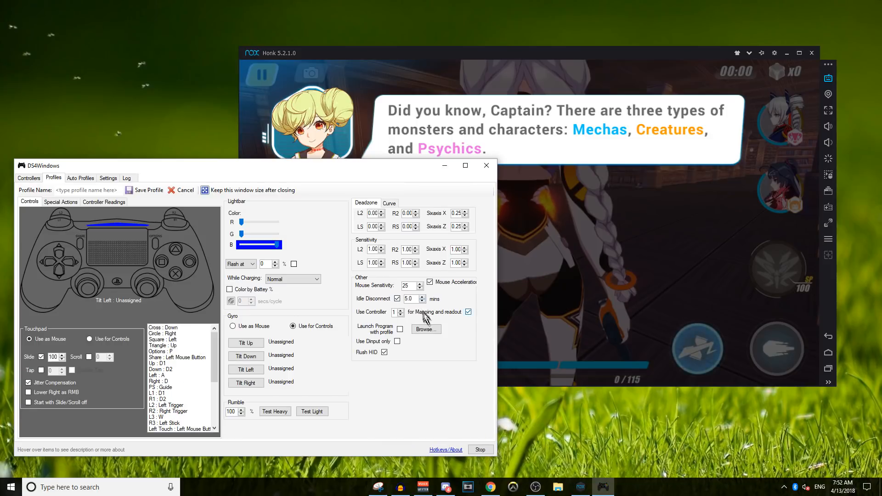
- Raise Idle Disconnect under Other from 5 to 15.0 minutes
click(422, 297)
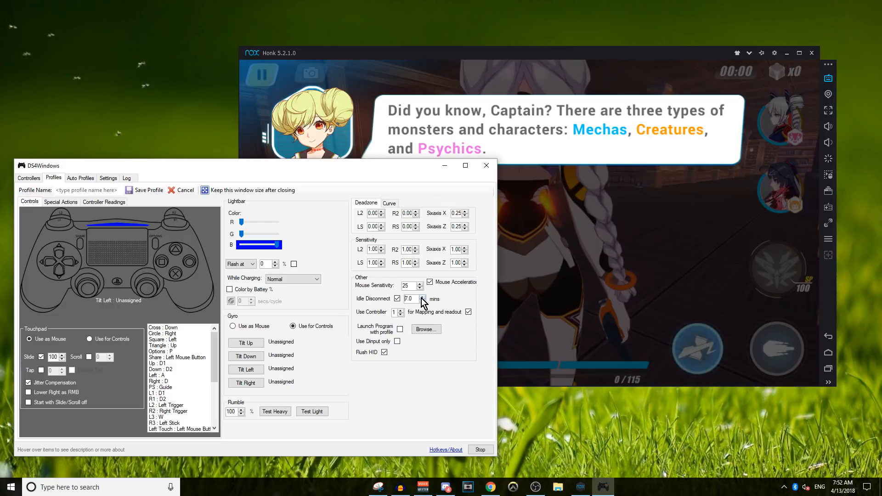
click(423, 296)
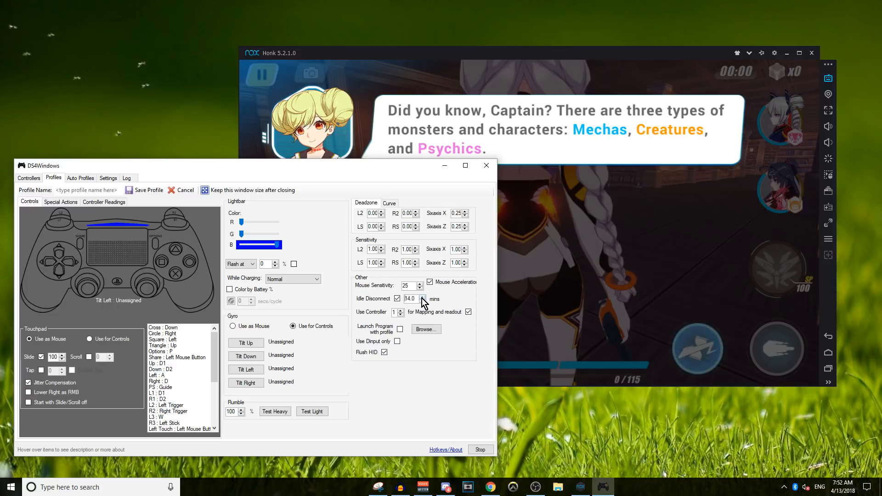
click(422, 296)
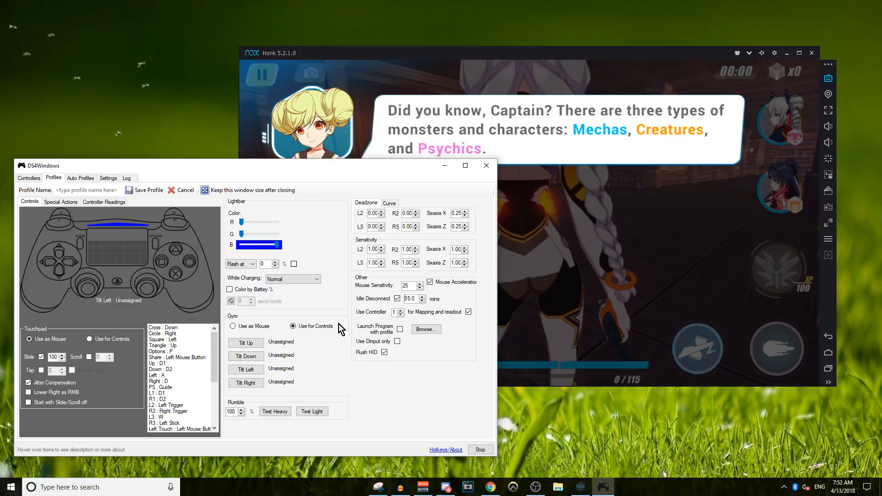
click(246, 343)
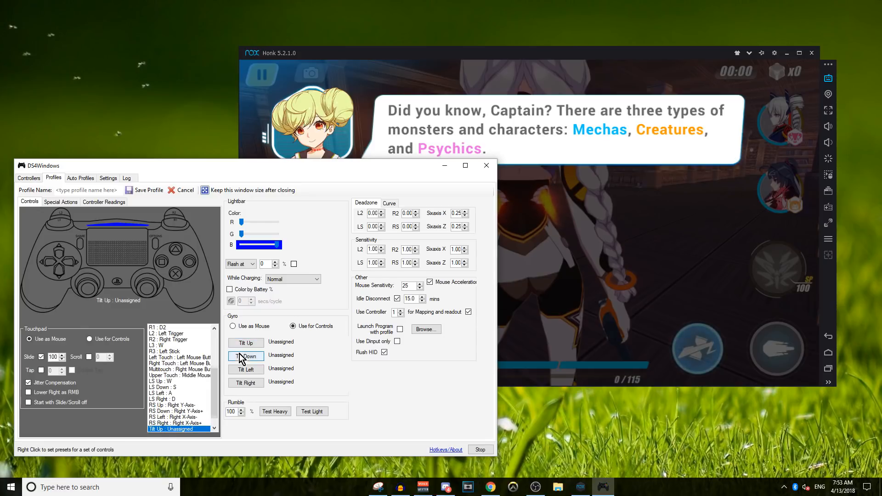
click(246, 369)
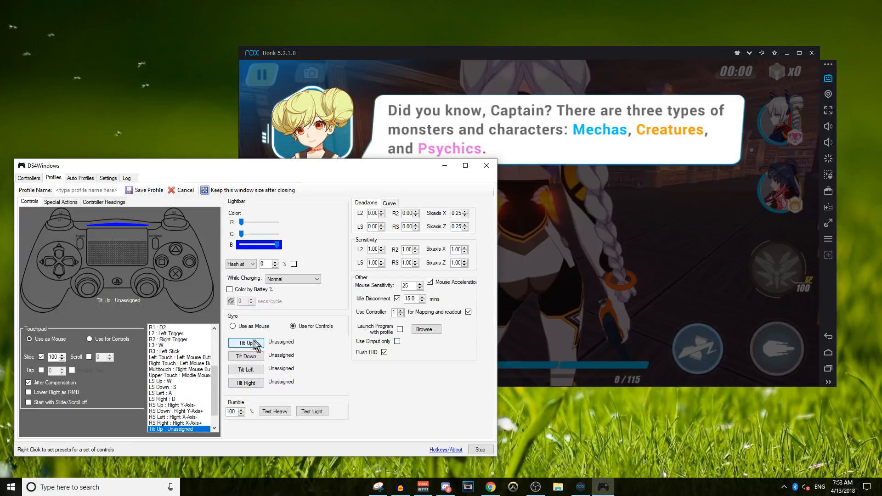
click(245, 342)
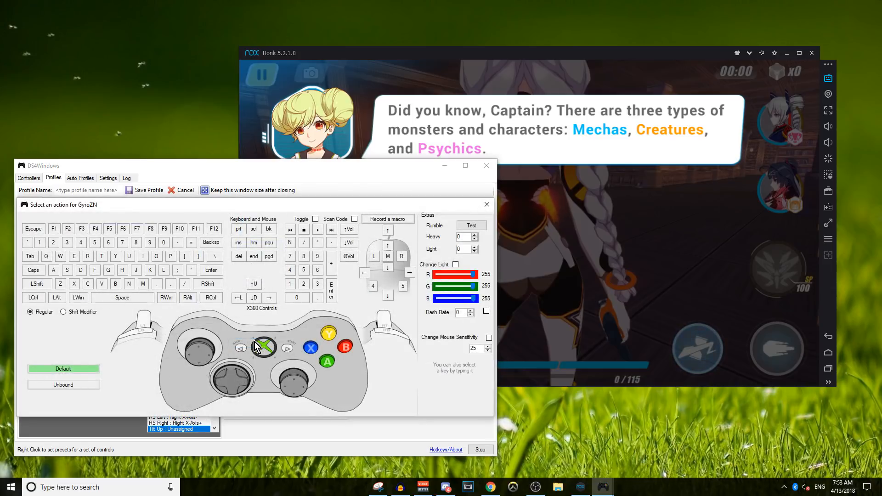
mouse_move(38, 247)
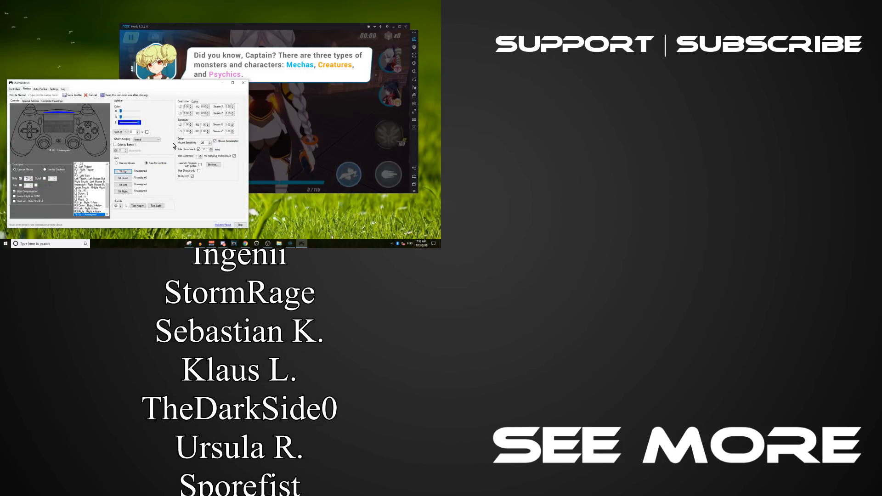
scroll(down, 3)
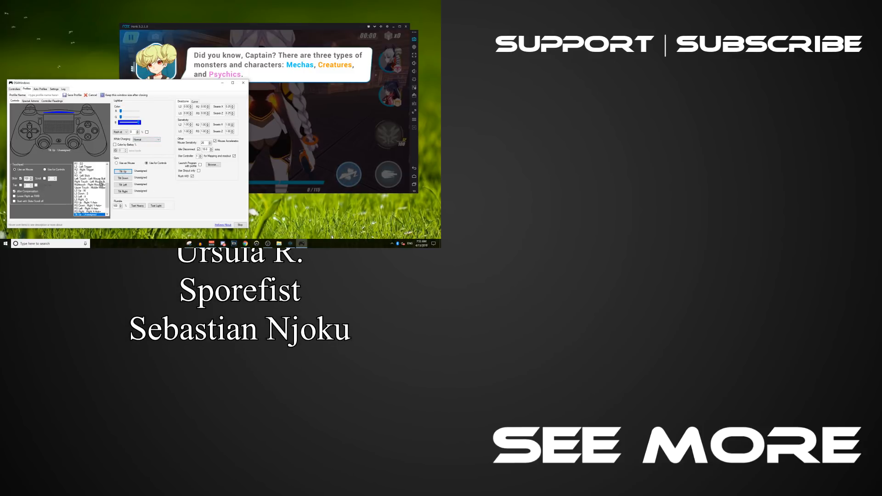